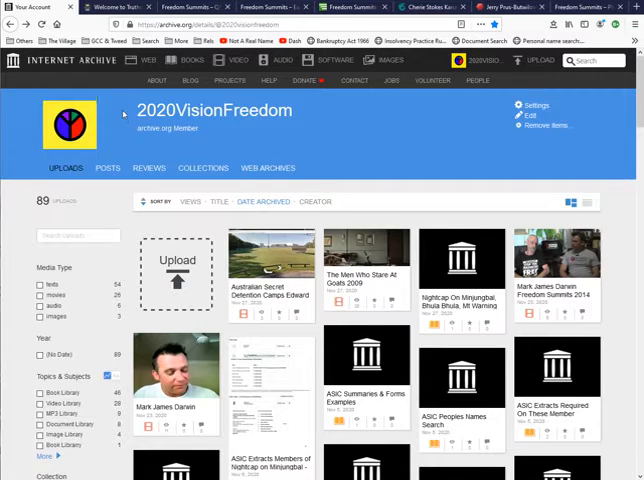
- Search the Wayback Machine for the 'truthology/' site address
left_click(147, 60)
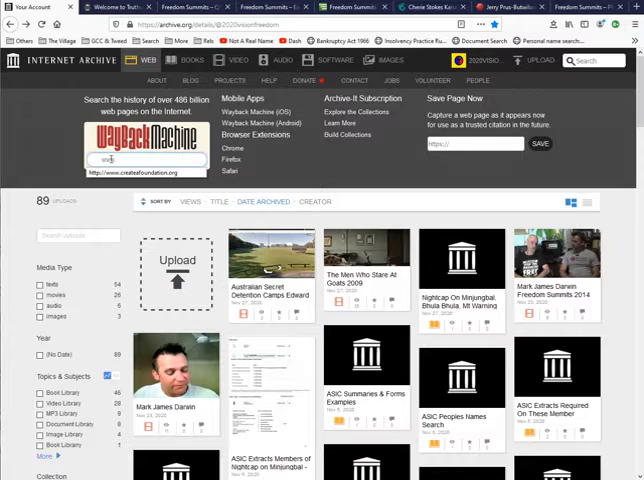
type("truthology/")
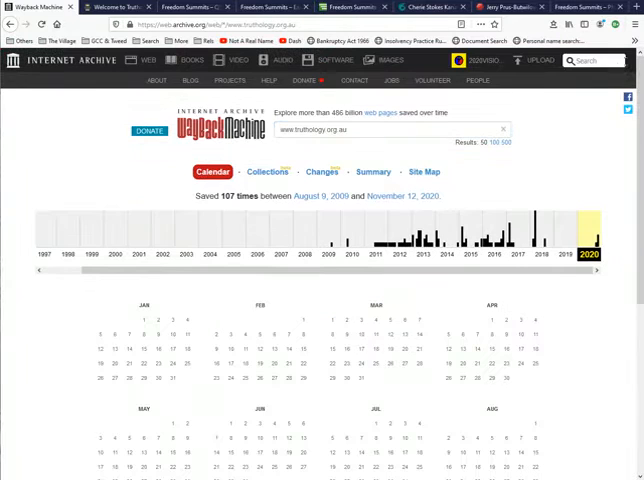
mouse_move(232, 205)
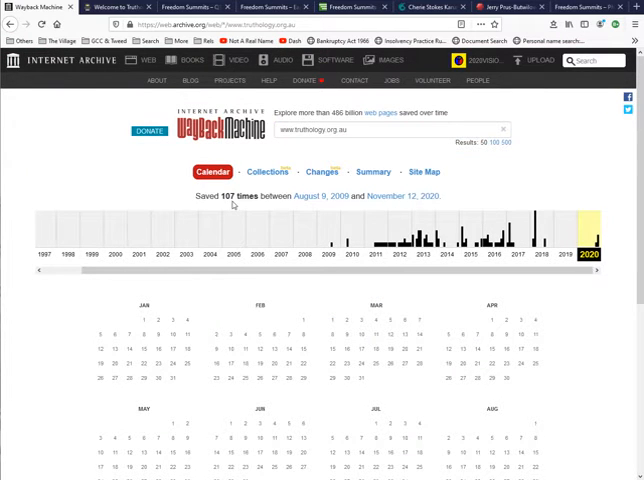
mouse_move(320, 210)
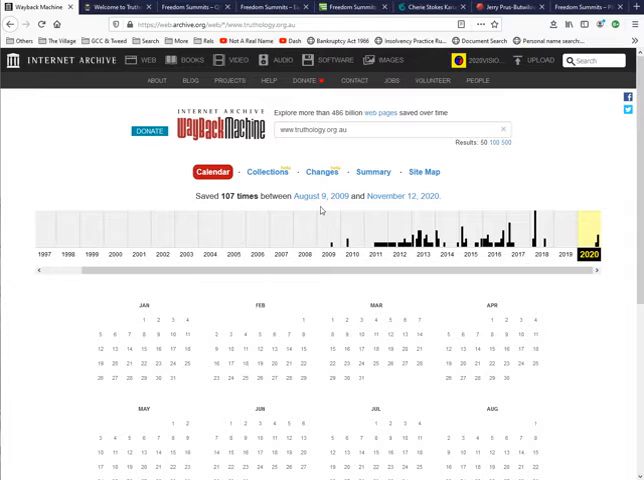
mouse_move(412, 210)
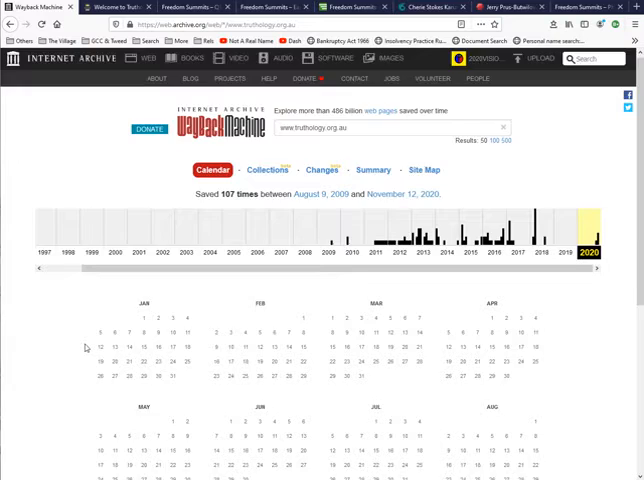
scroll("down", 3)
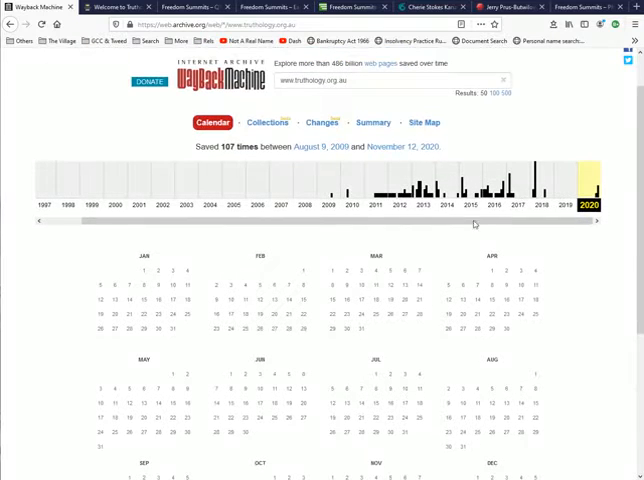
- Switch the calendar to 2016 and open the 9 March 2016 Truthology capture
left_click(492, 195)
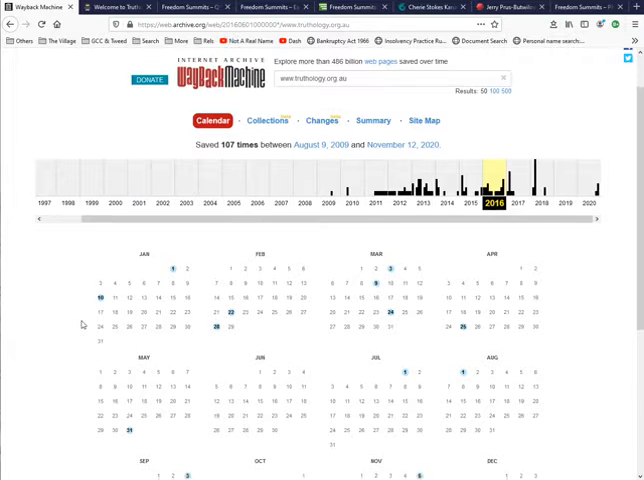
scroll("down", 3)
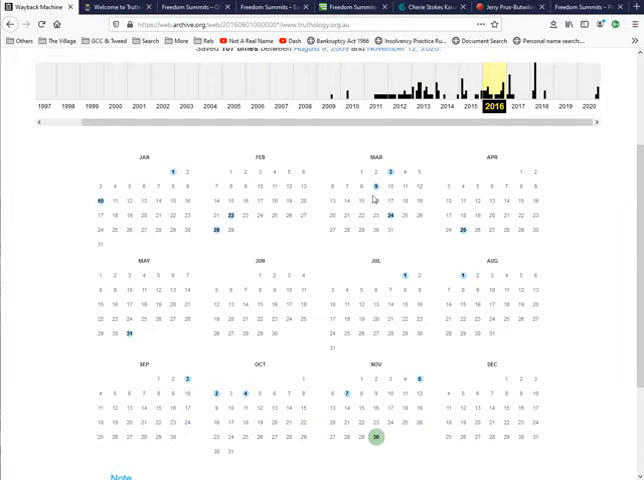
mouse_move(373, 188)
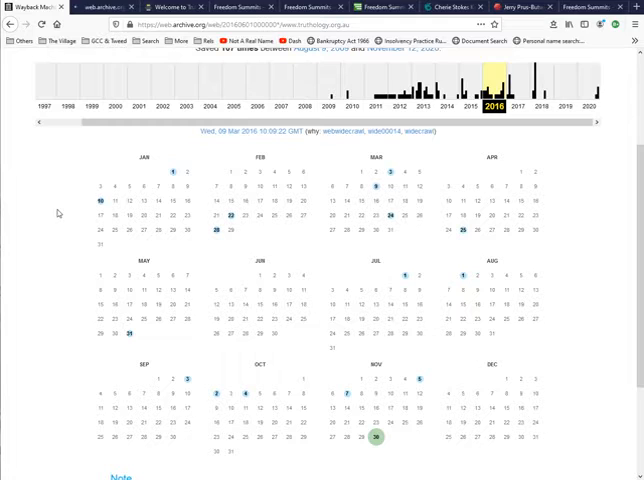
left_click(377, 437)
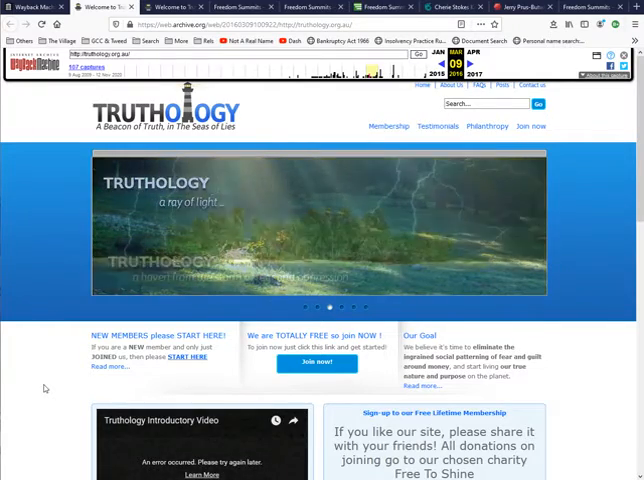
- Scroll down the archived homepage to the '2013 Freedom Summit Tickets' post under Latest Posts
scroll("down", 3)
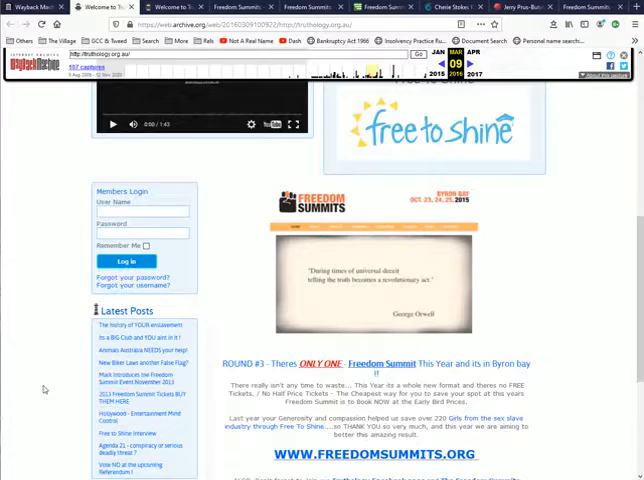
scroll("down", 3)
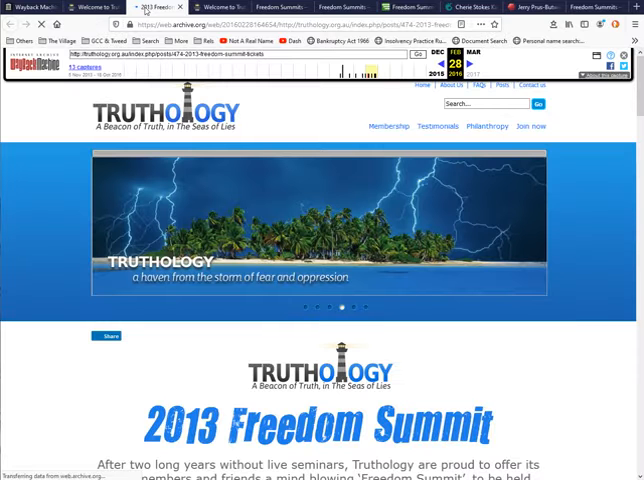
- Scroll through Speakers and Topics and biographies down to Jaya Drolma and Mark Harrington
scroll("down", 3)
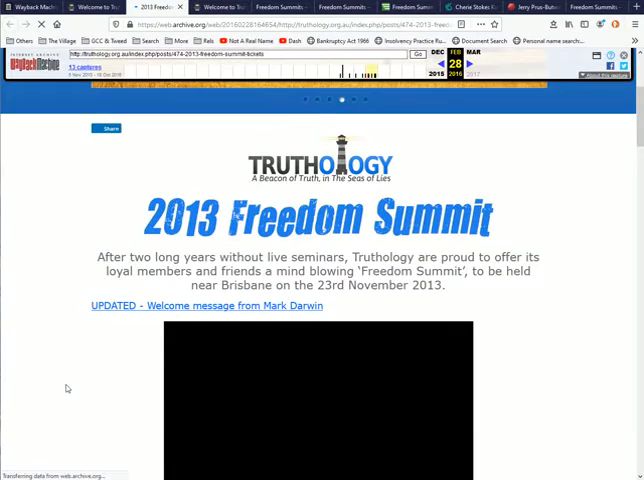
scroll("down", 3)
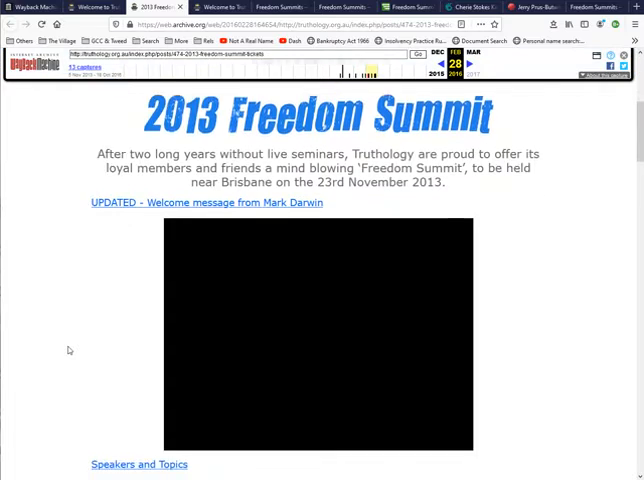
scroll("down", 3)
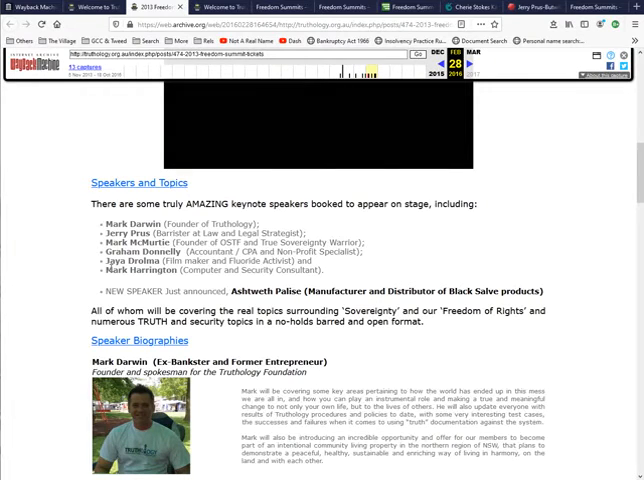
scroll("down", 3)
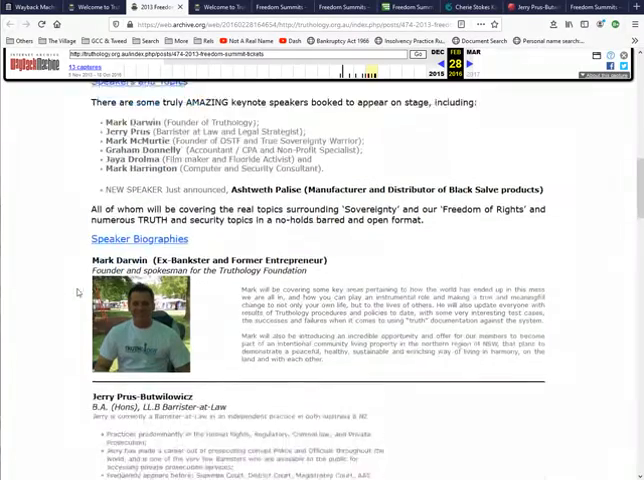
scroll("down", 3)
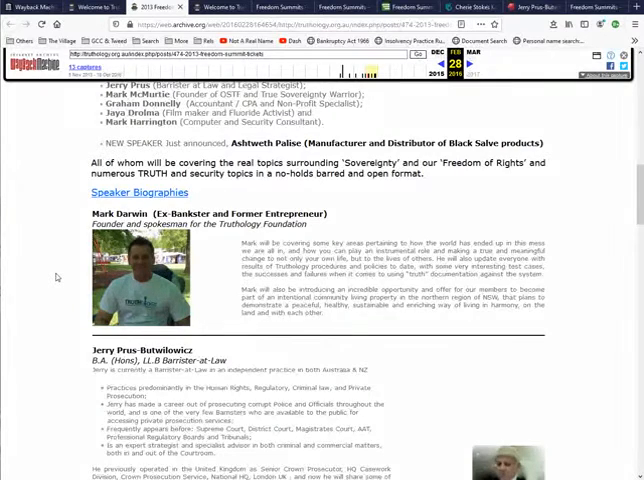
scroll("down", 3)
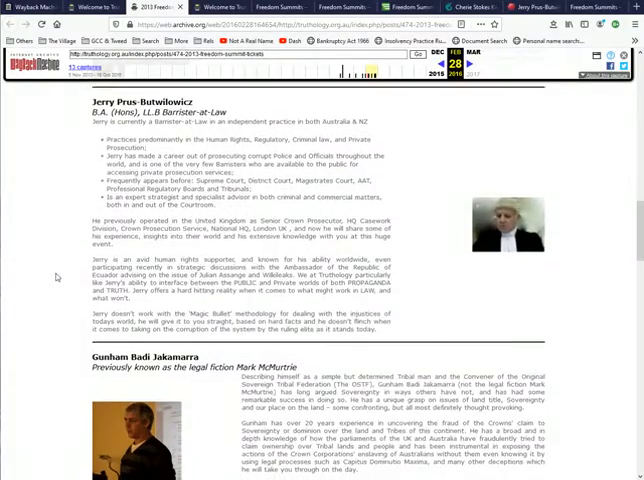
scroll("down", 3)
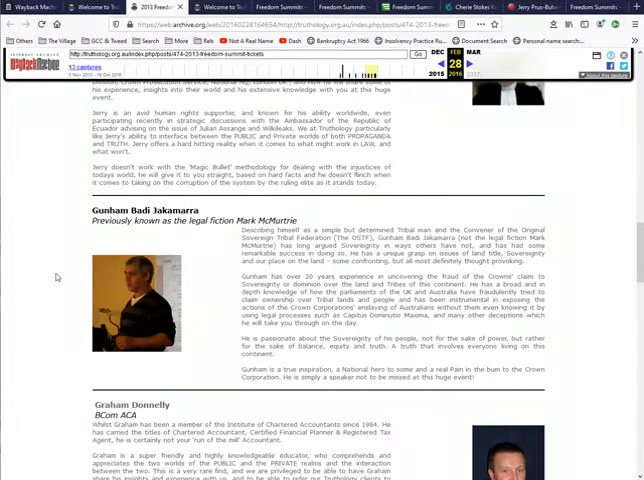
scroll("down", 3)
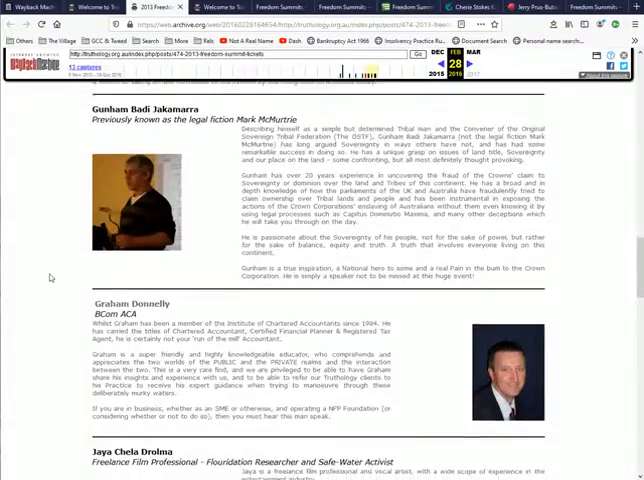
scroll("down", 3)
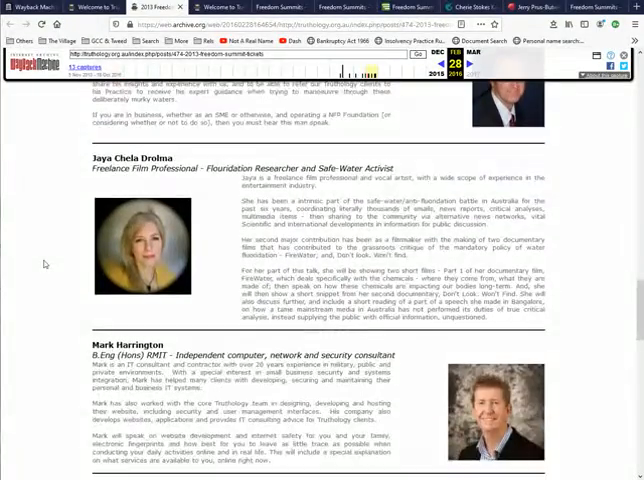
- Scroll down and back up through the 2013 Freedom Summit post's speaker biographies
scroll("down", 3)
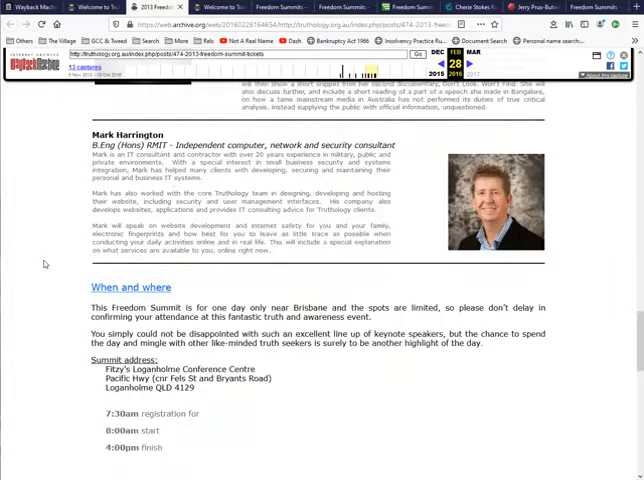
scroll("down", 3)
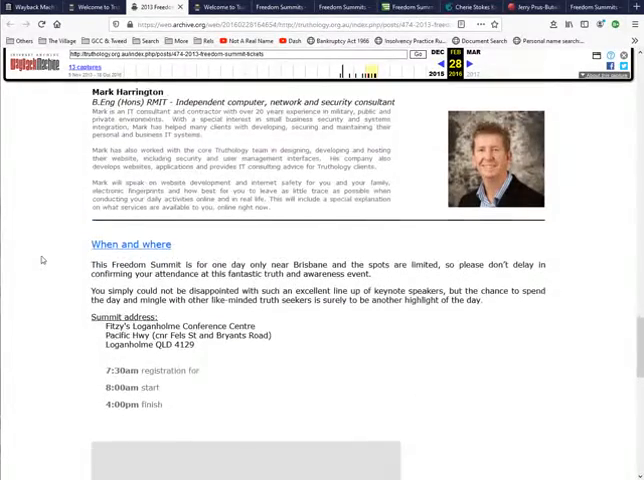
scroll("down", 3)
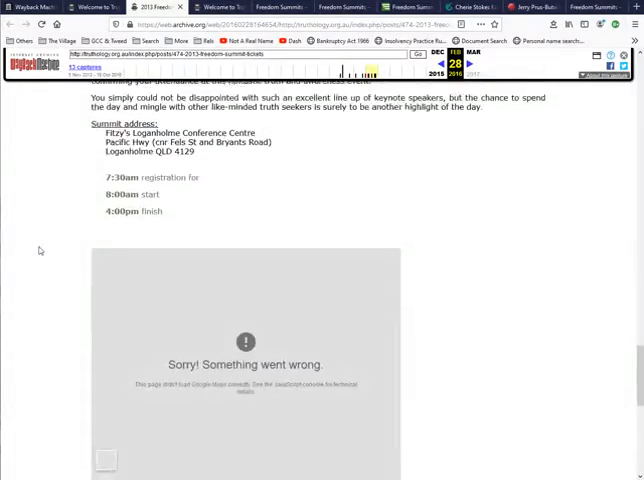
scroll("down", 3)
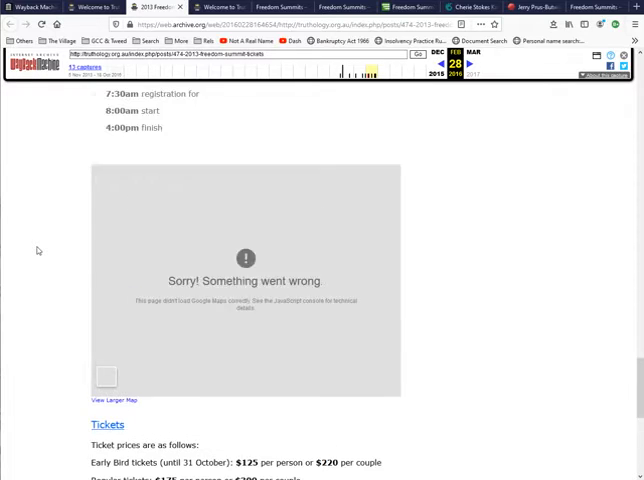
scroll("up", 3)
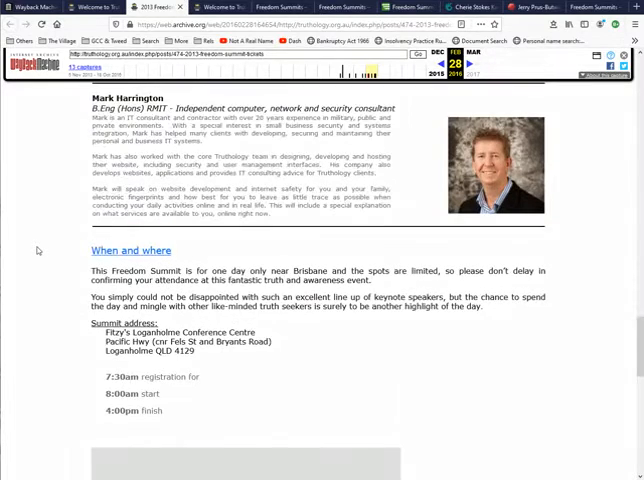
scroll("up", 3)
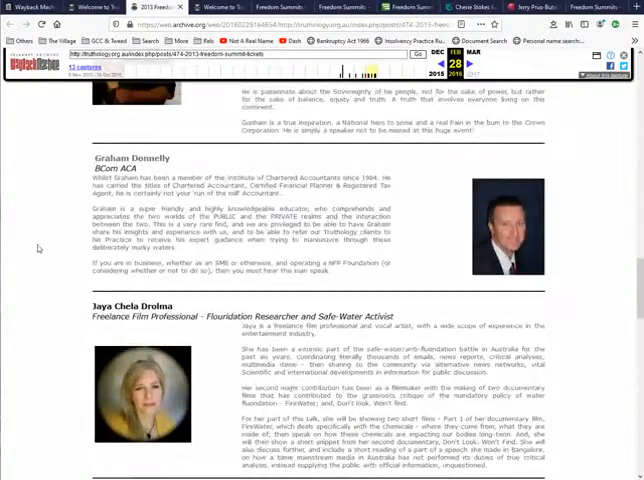
scroll("up", 3)
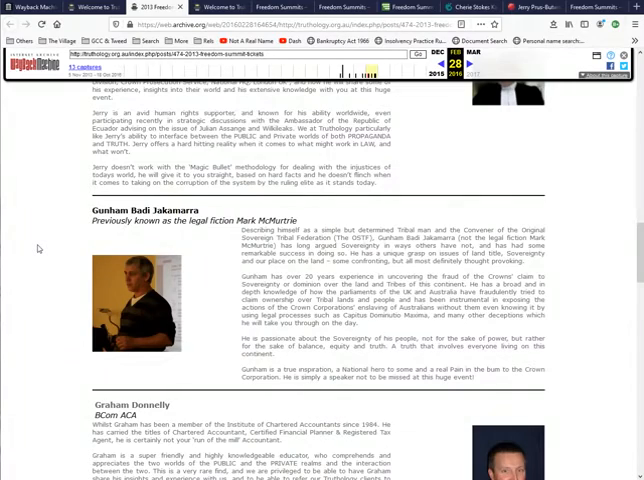
scroll("up", 3)
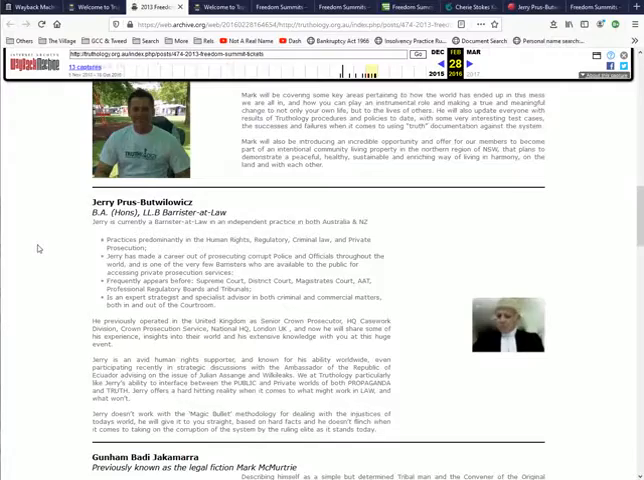
scroll("up", 3)
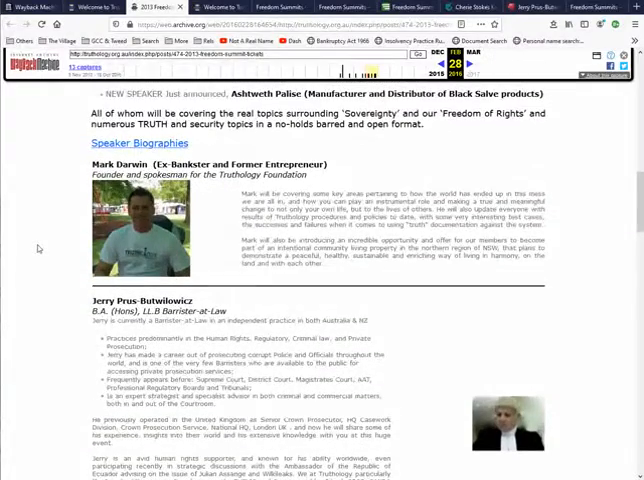
scroll("up", 3)
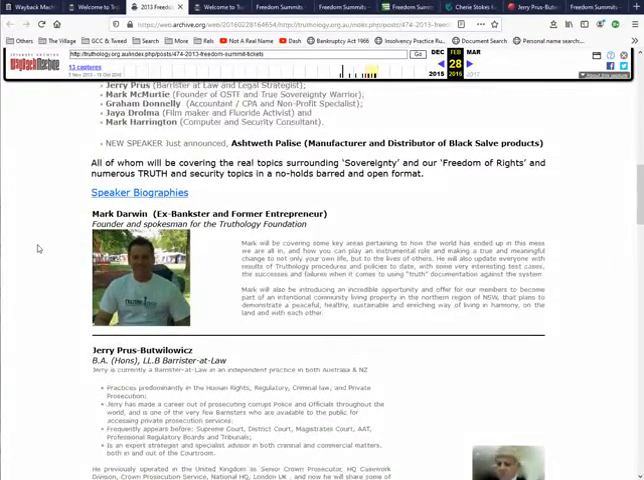
scroll("up", 3)
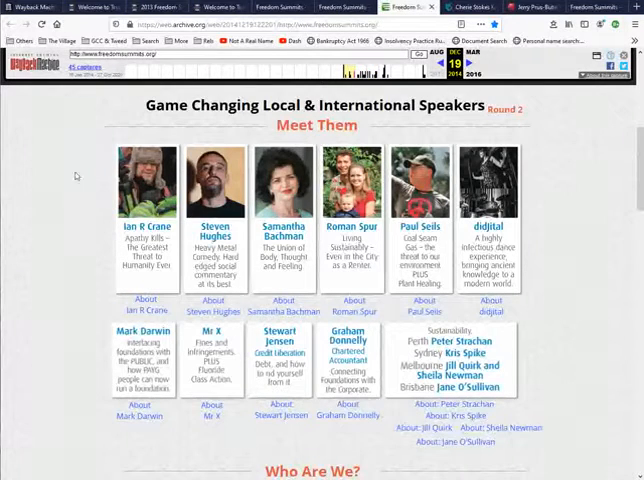
- Scroll the 19 Dec 2014 freedomsummits.org capture to the 'Meet Them' Round 2 speakers grid
scroll("up", 3)
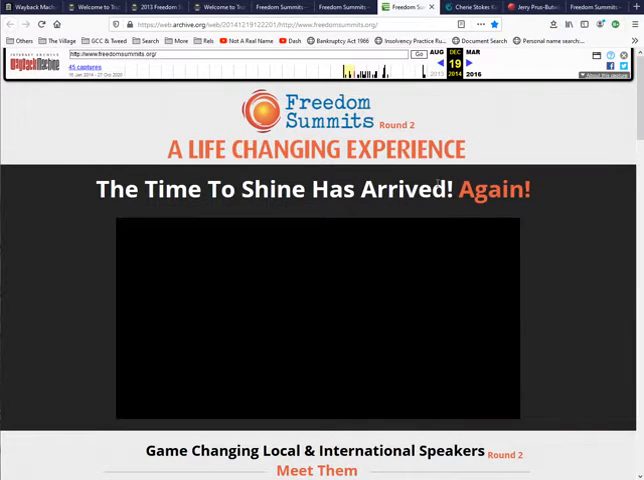
scroll("down", 3)
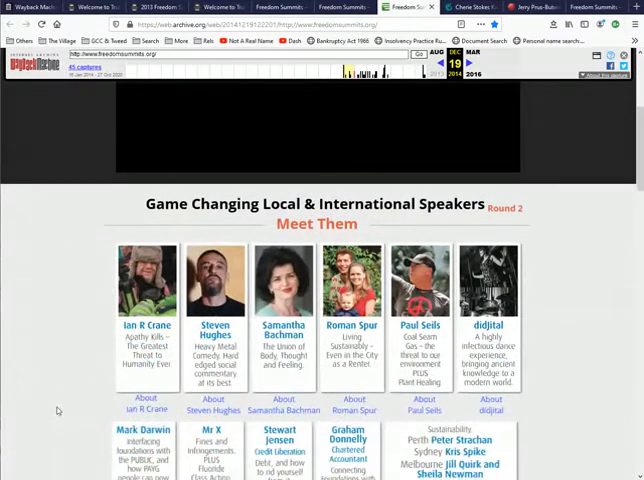
scroll("down", 3)
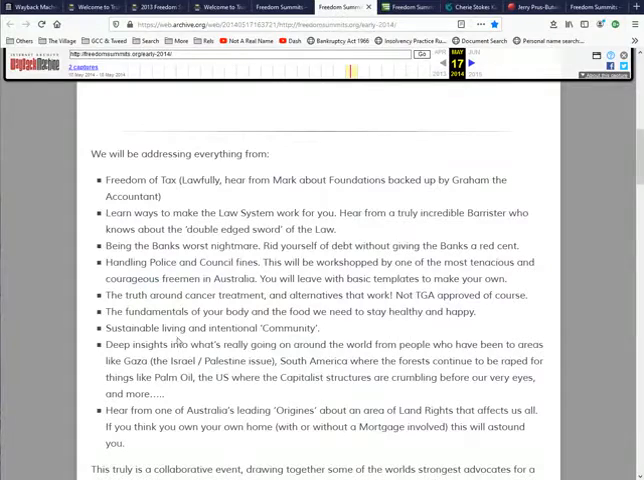
- Scroll the early-2014 capture's biographies from Tyler Tolman down to the Agenda
scroll("up", 3)
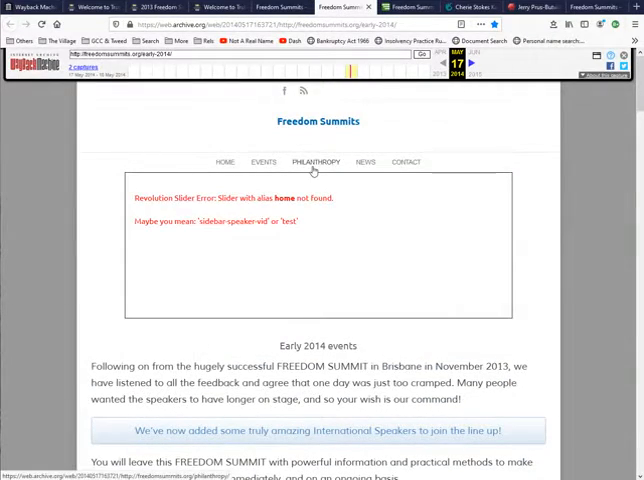
scroll("down", 3)
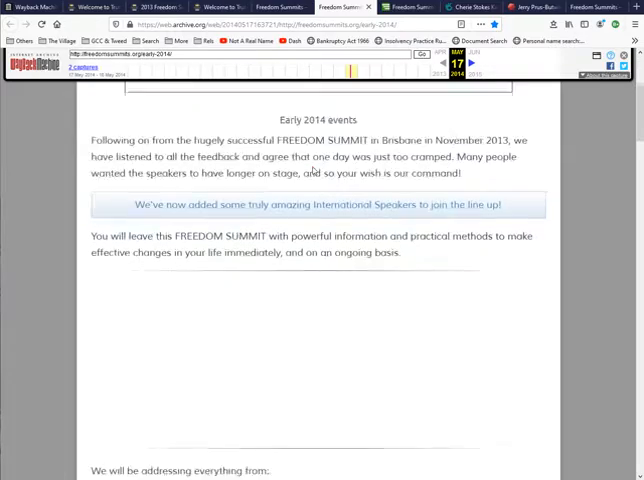
scroll("down", 3)
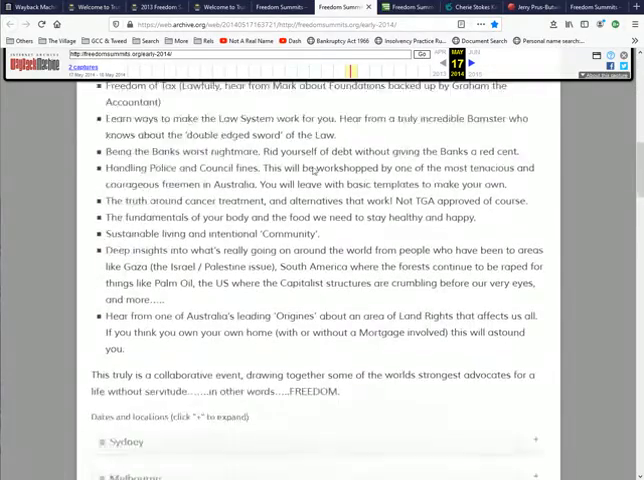
scroll("down", 3)
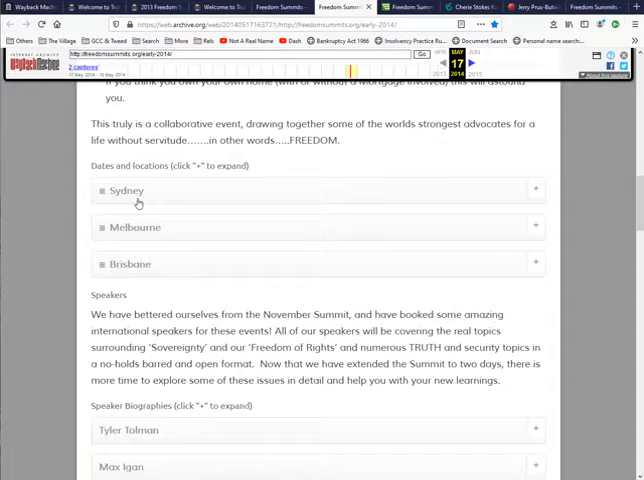
scroll("down", 3)
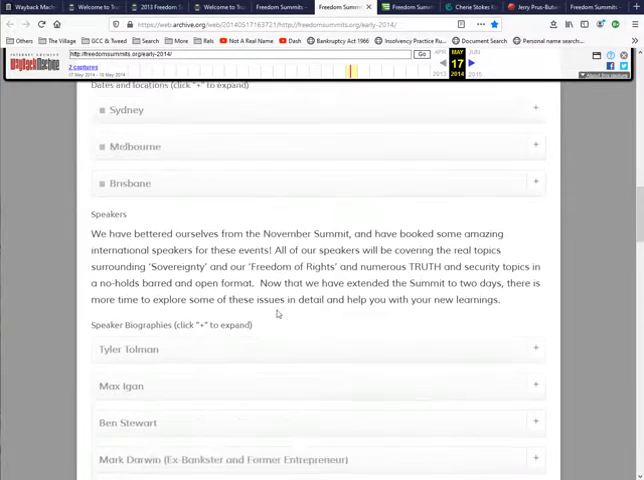
scroll("down", 3)
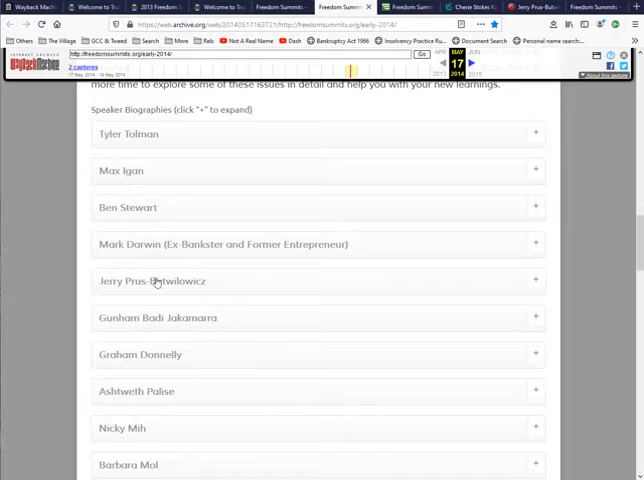
scroll("down", 3)
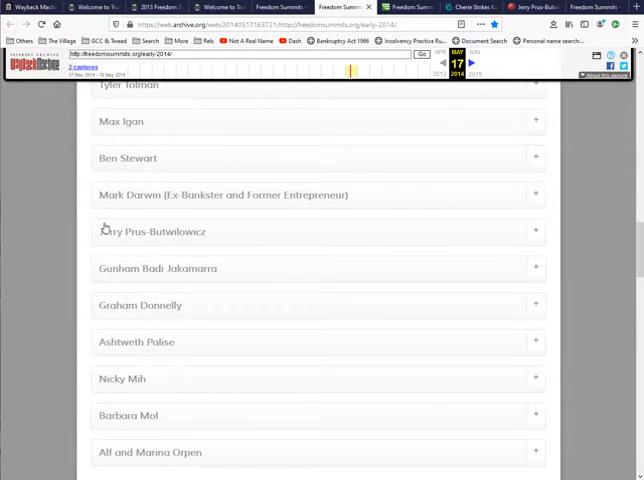
scroll("down", 3)
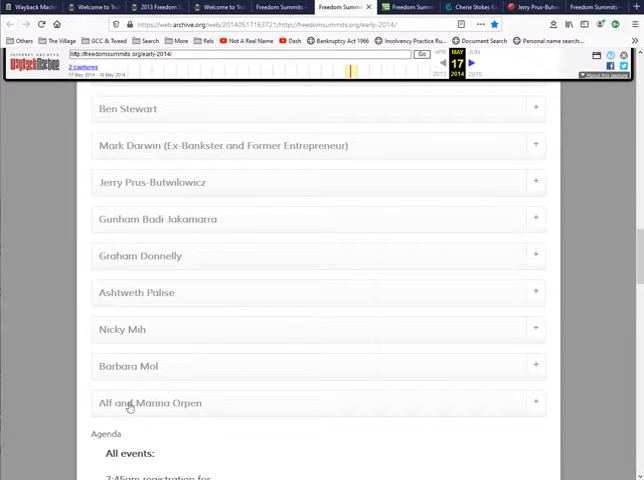
scroll("down", 3)
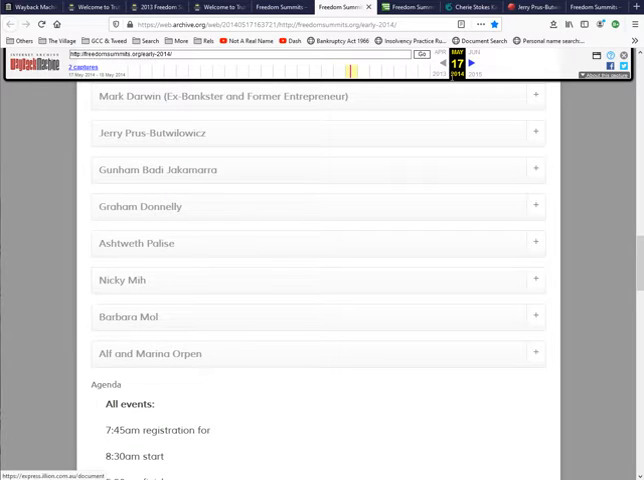
mouse_move(454, 64)
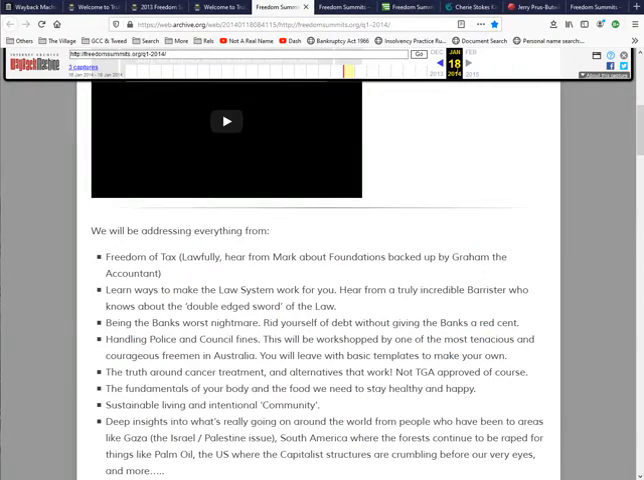
- Scroll the q1-2014 capture to its Keynote and Guest speaker lists and biographies
scroll("down", 3)
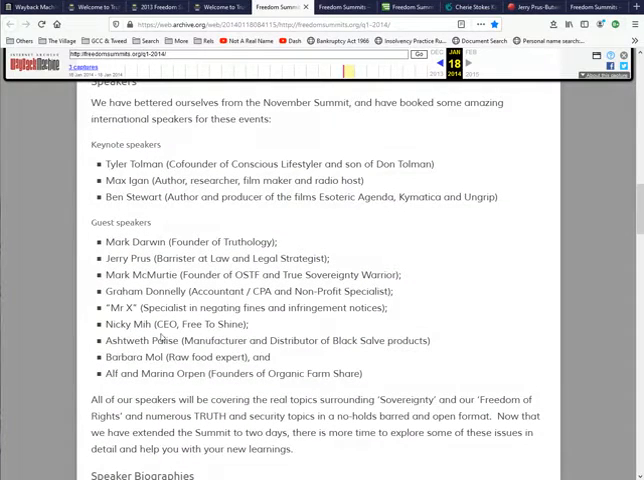
mouse_move(107, 314)
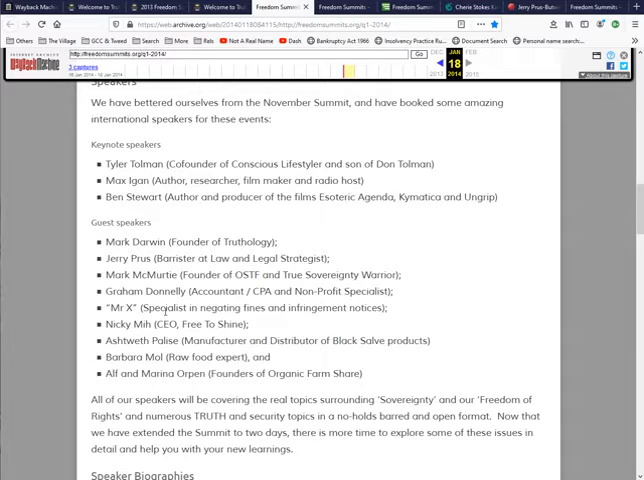
scroll("down", 3)
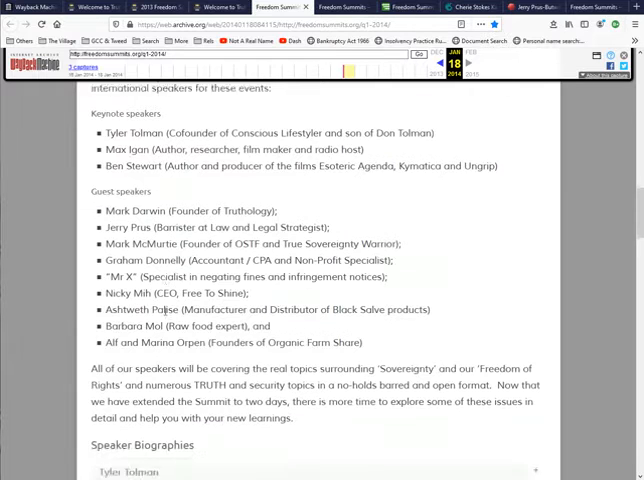
scroll("down", 3)
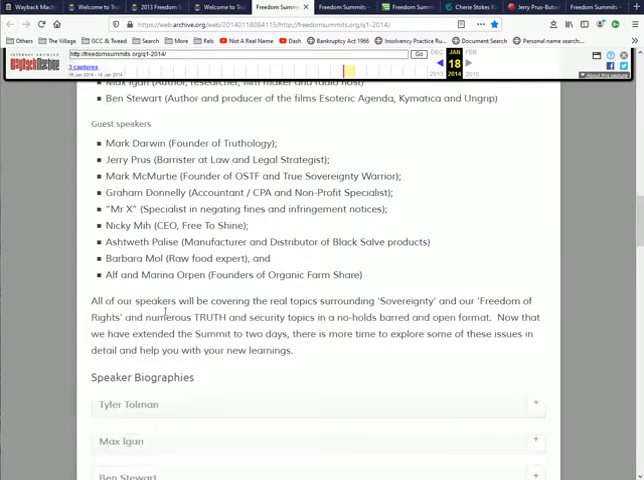
scroll("down", 3)
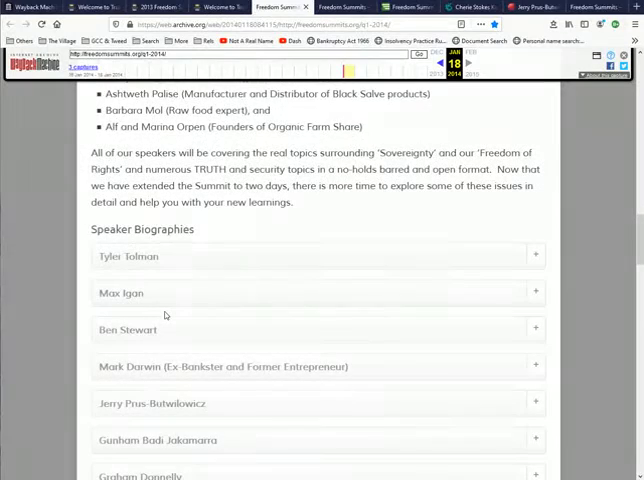
scroll("down", 3)
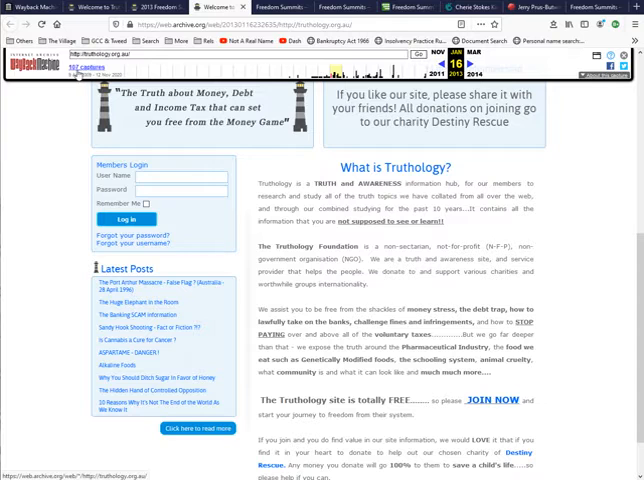
- Switch to the Freedom Summits q1-2014 tab, then the 2013 Freedom Summit tickets tab
left_click(283, 6)
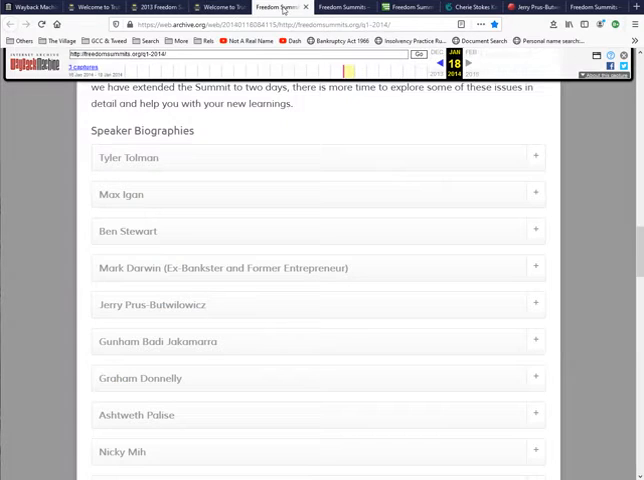
mouse_move(78, 67)
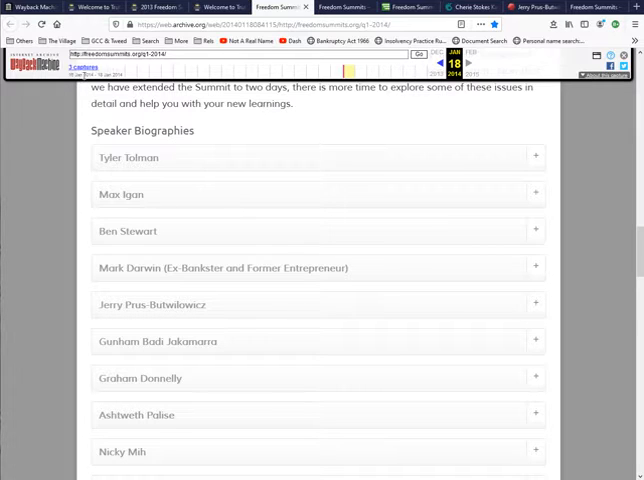
mouse_move(76, 67)
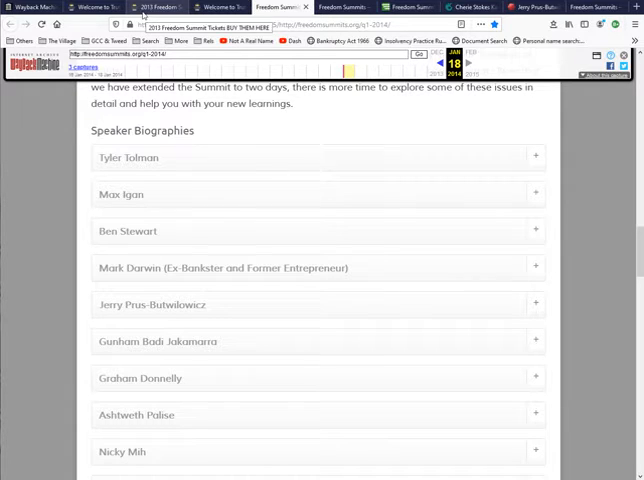
left_click(95, 6)
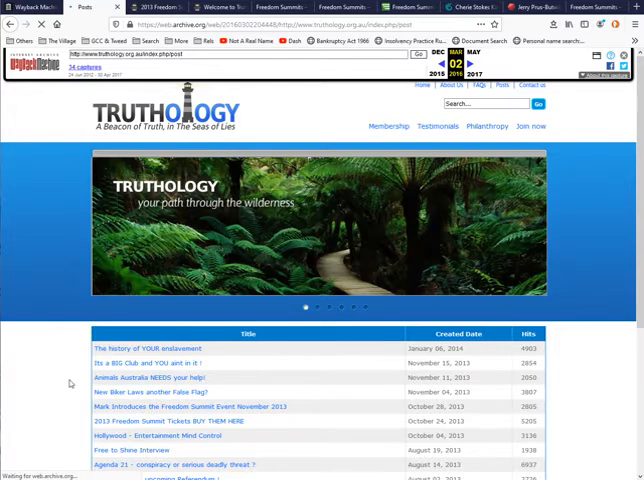
- Scroll the Truthology post table and right-click the 'Agenda 21' post to open it separately
scroll("down", 3)
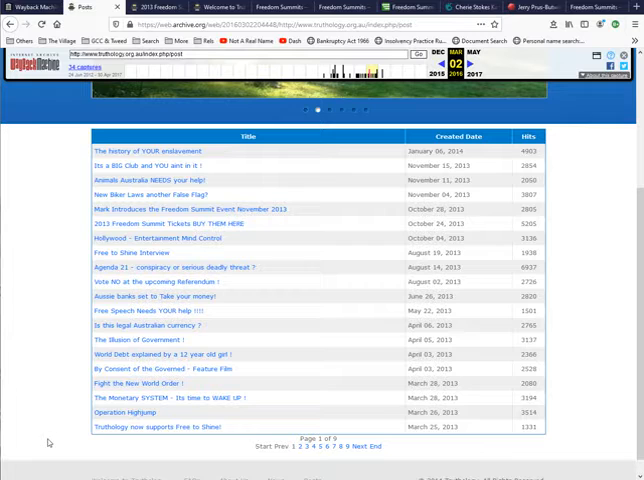
right_click(135, 267)
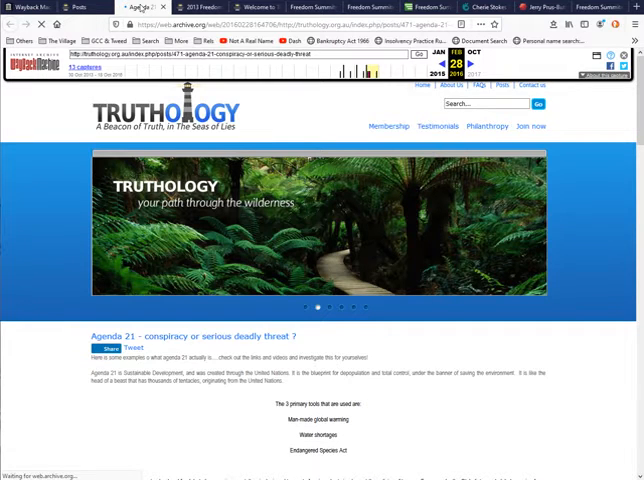
- Scroll through the Agenda 21 post's NGO text down to the embedded Ann Bressington video
scroll("down", 3)
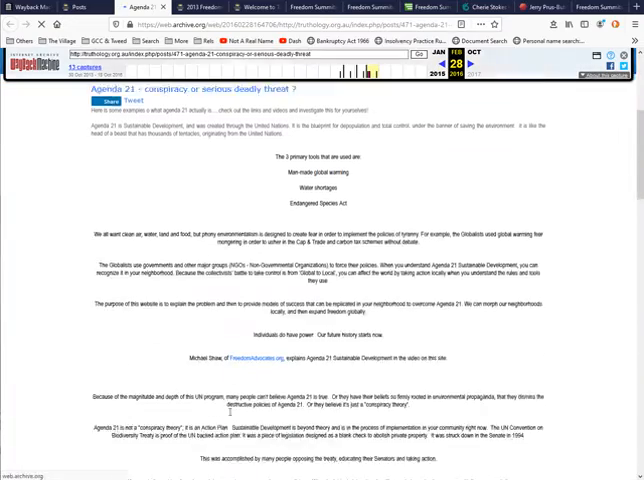
scroll("down", 3)
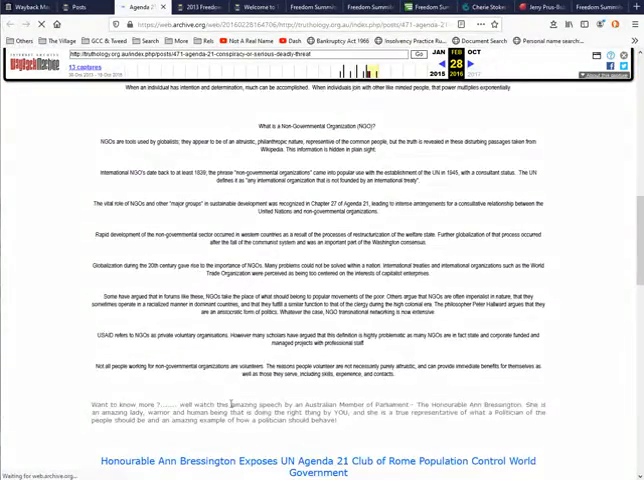
scroll("down", 3)
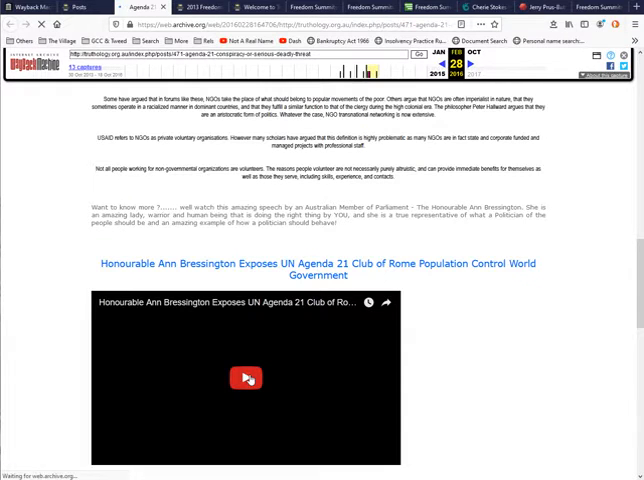